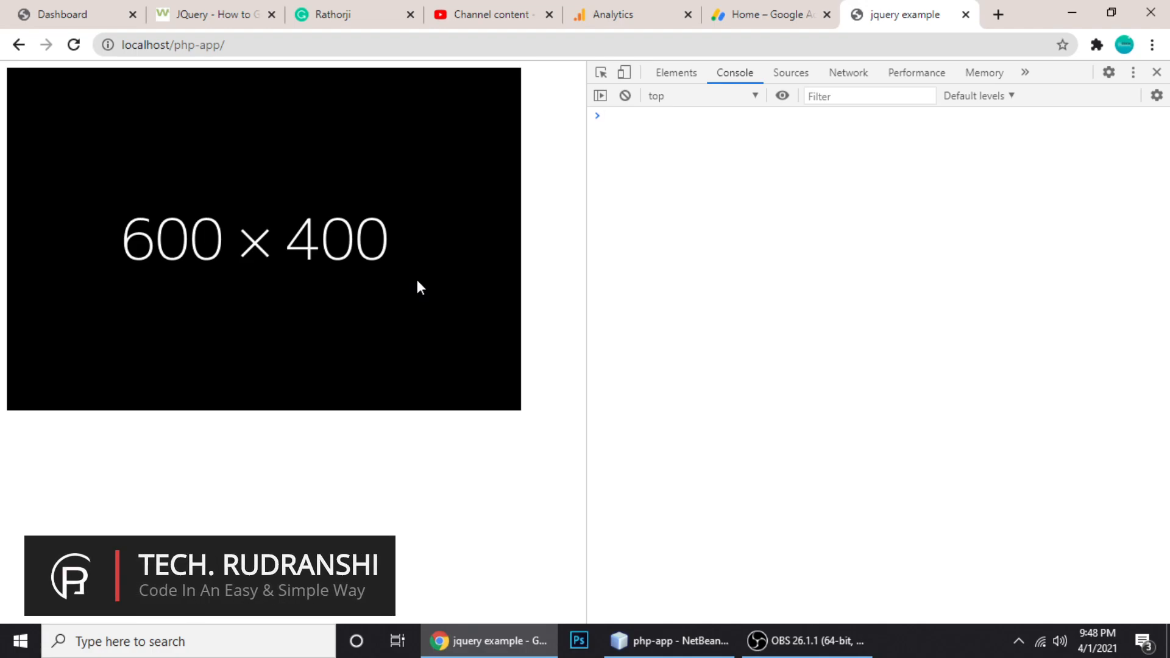
pyautogui.moveTo(350, 306)
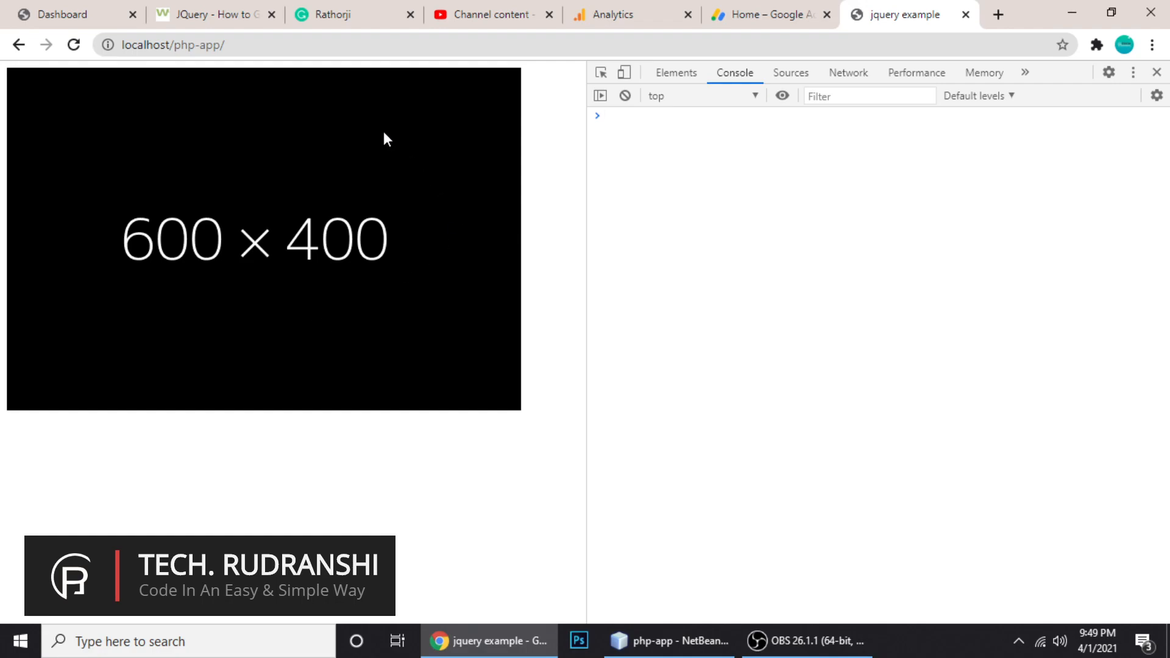
pyautogui.moveTo(20, 85)
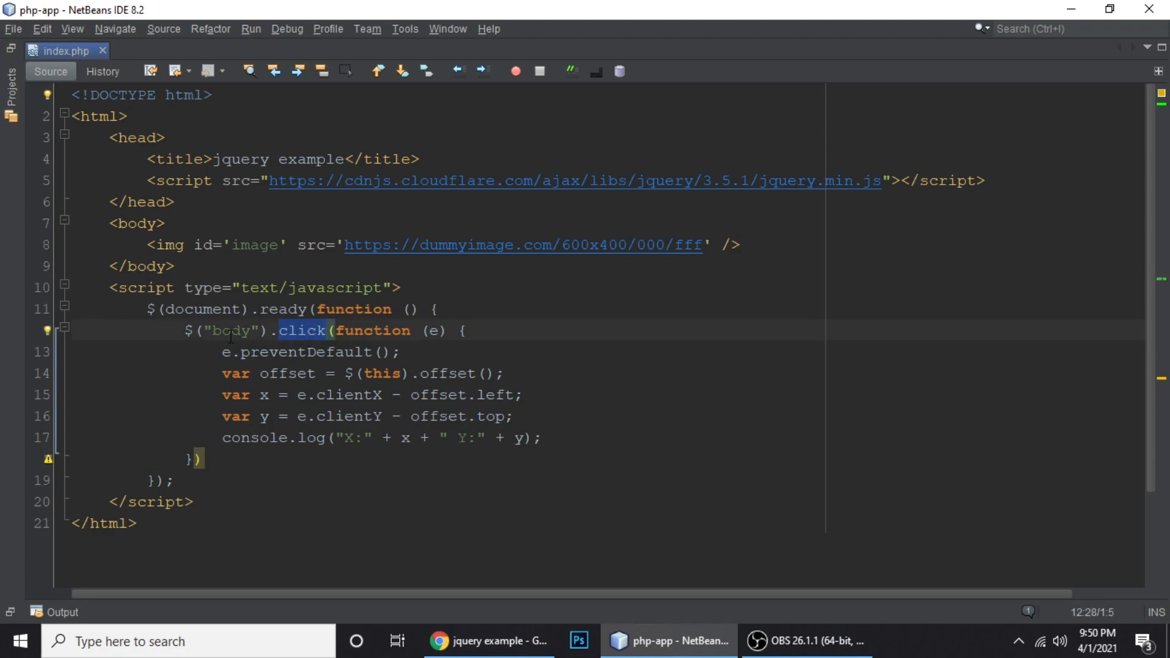
# - Select the 'image' id value on the img tag in index.php
pyautogui.doubleClick(252, 245)
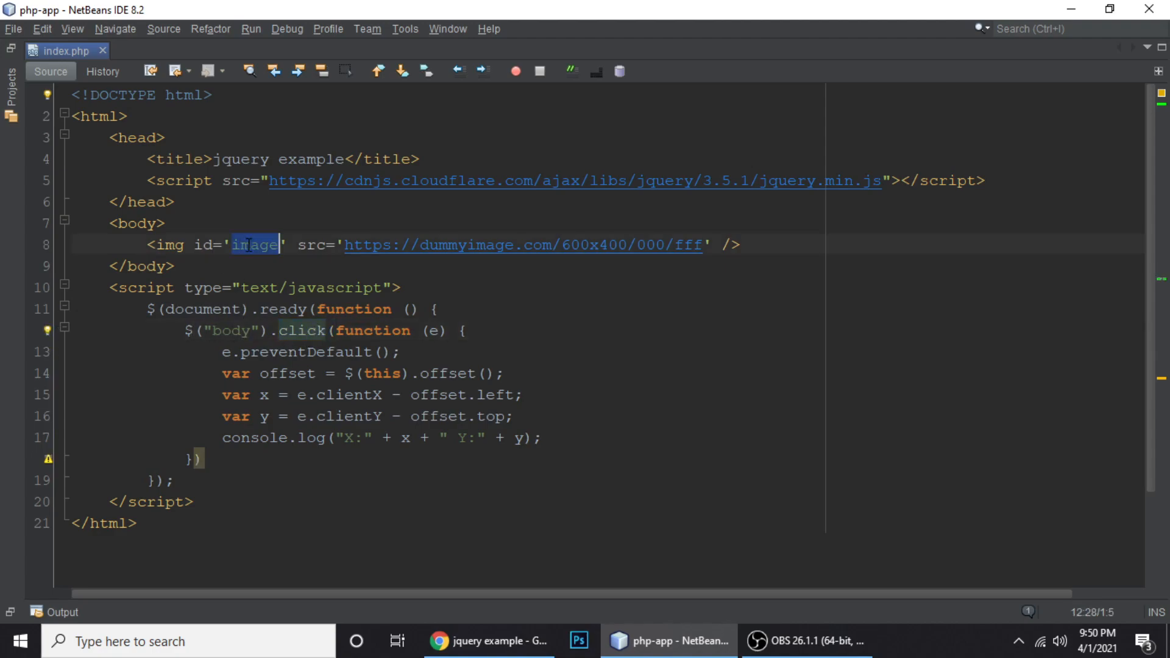